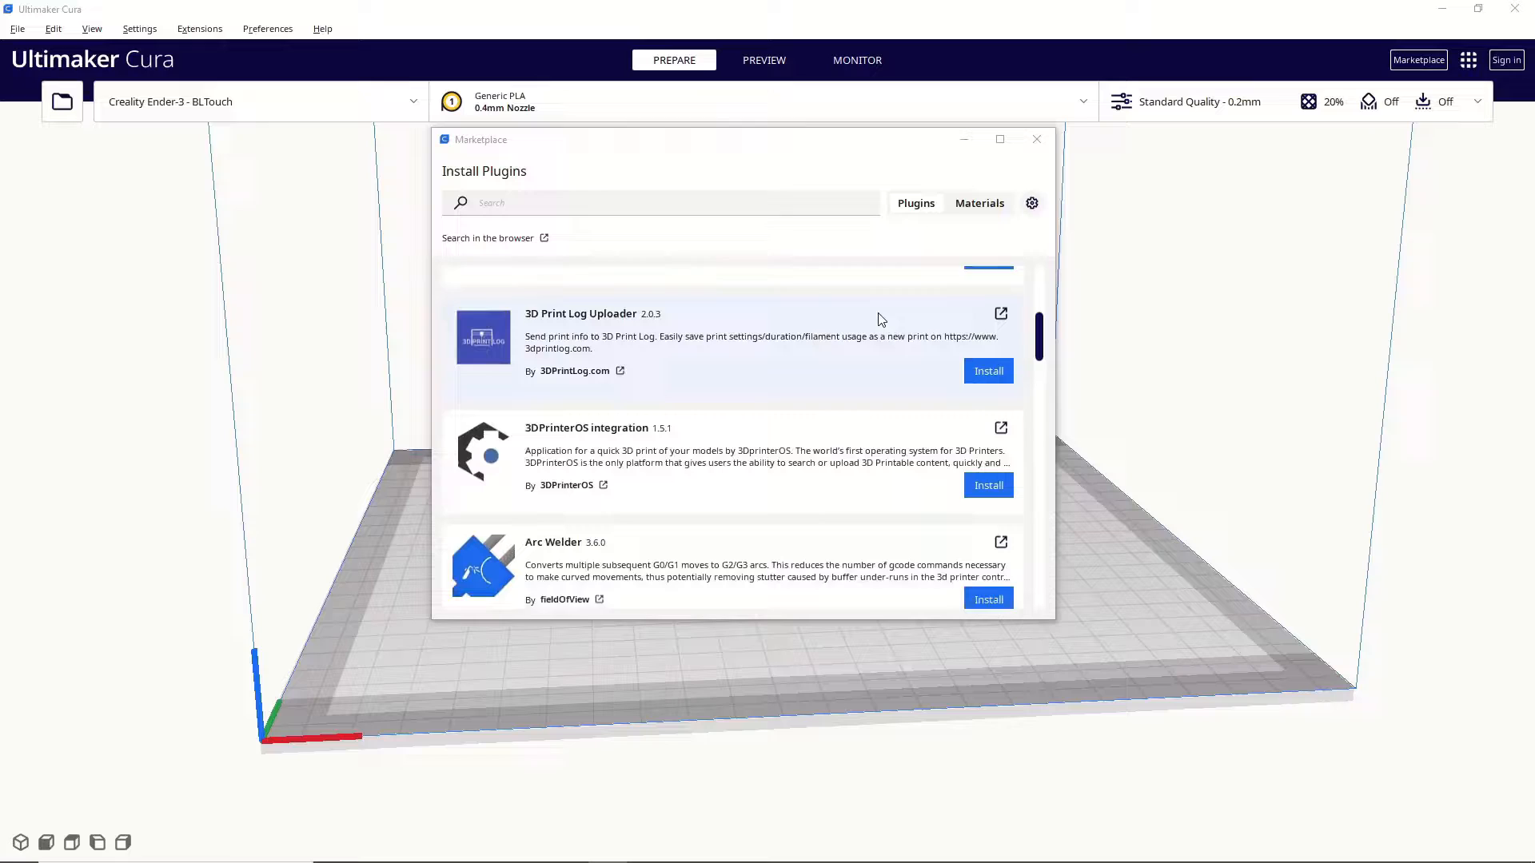
# Step: Scroll to Releases and open the 'V2.1.4 Cura 5.1' Calibration-Shapes release page
pyautogui.scroll(-3)
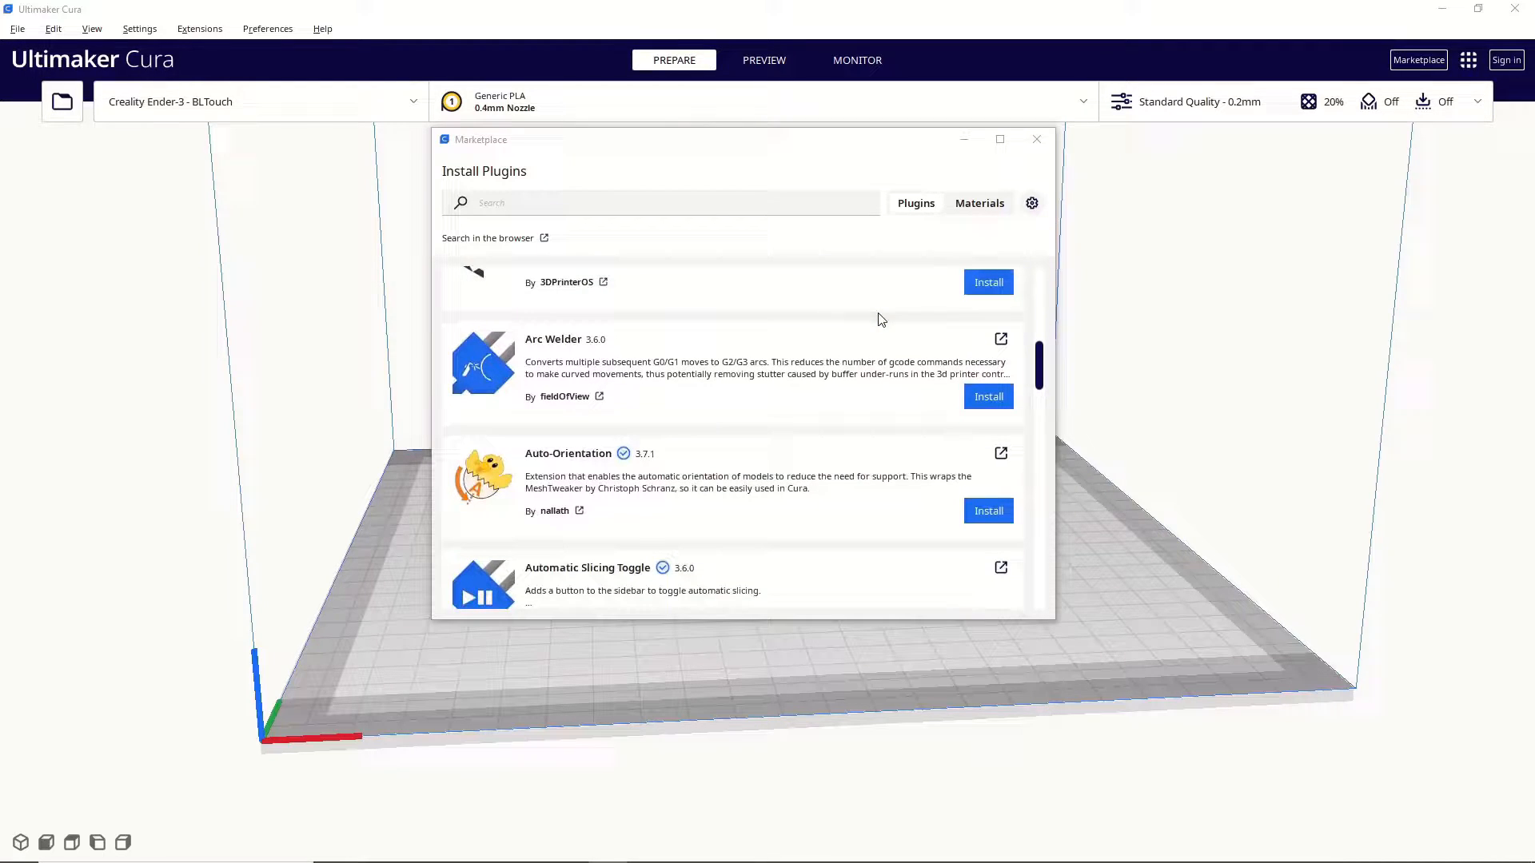
pyautogui.scroll(-3)
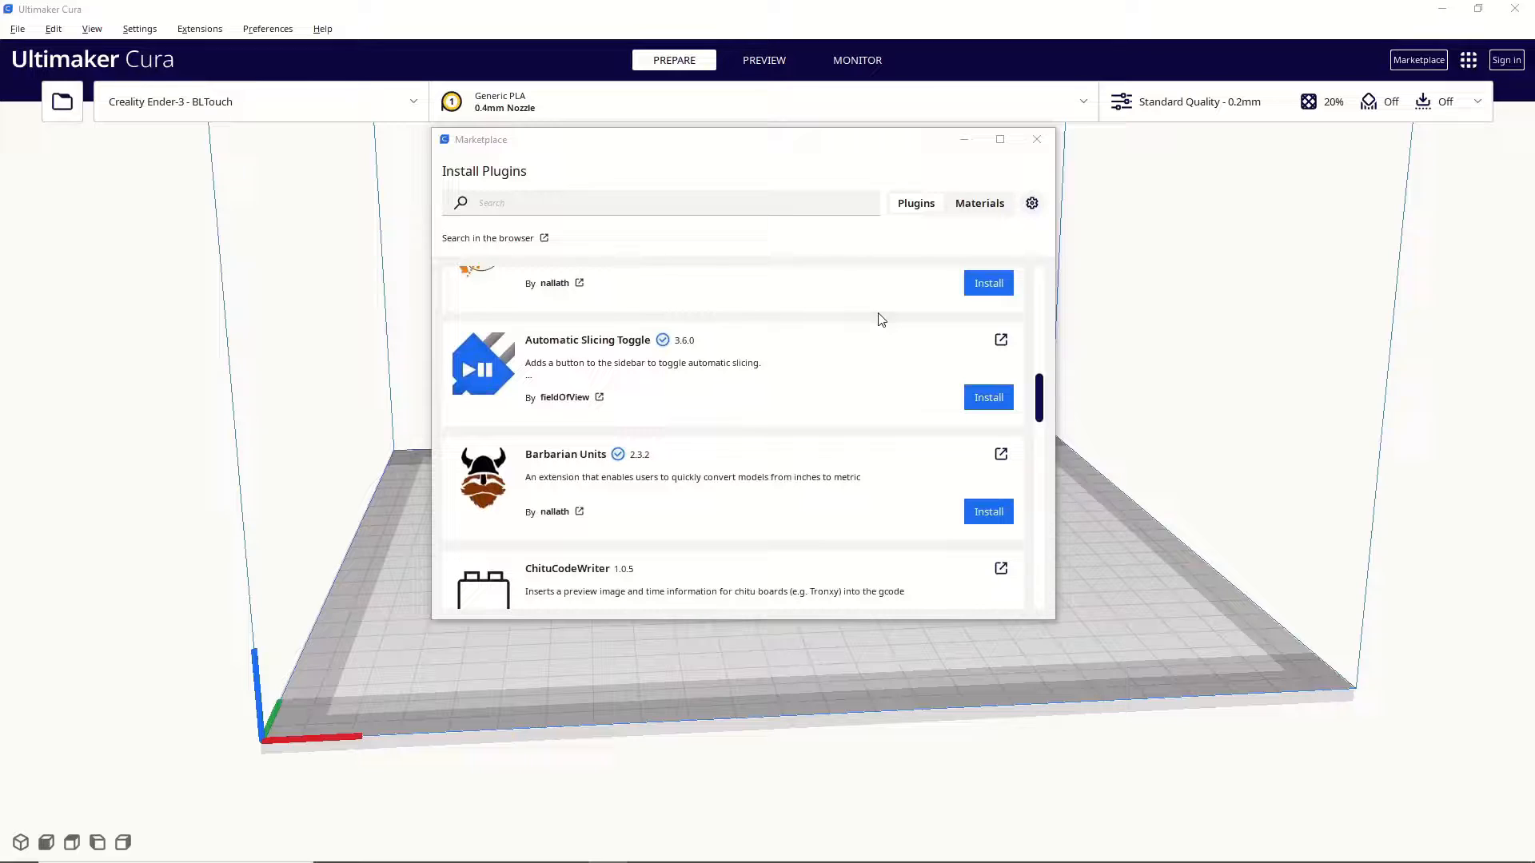
pyautogui.scroll(-3)
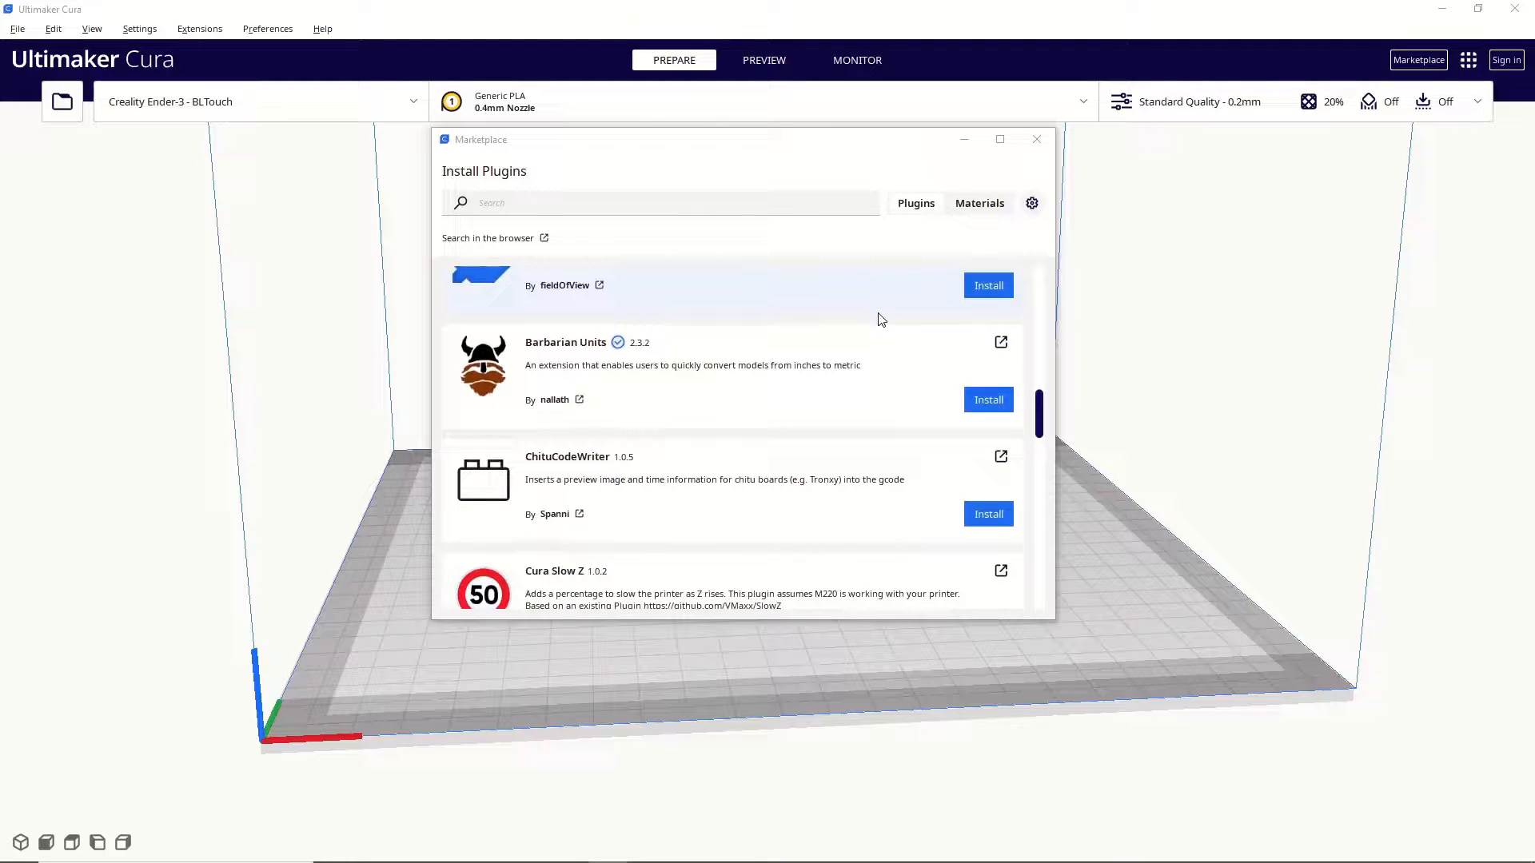
pyautogui.scroll(-3)
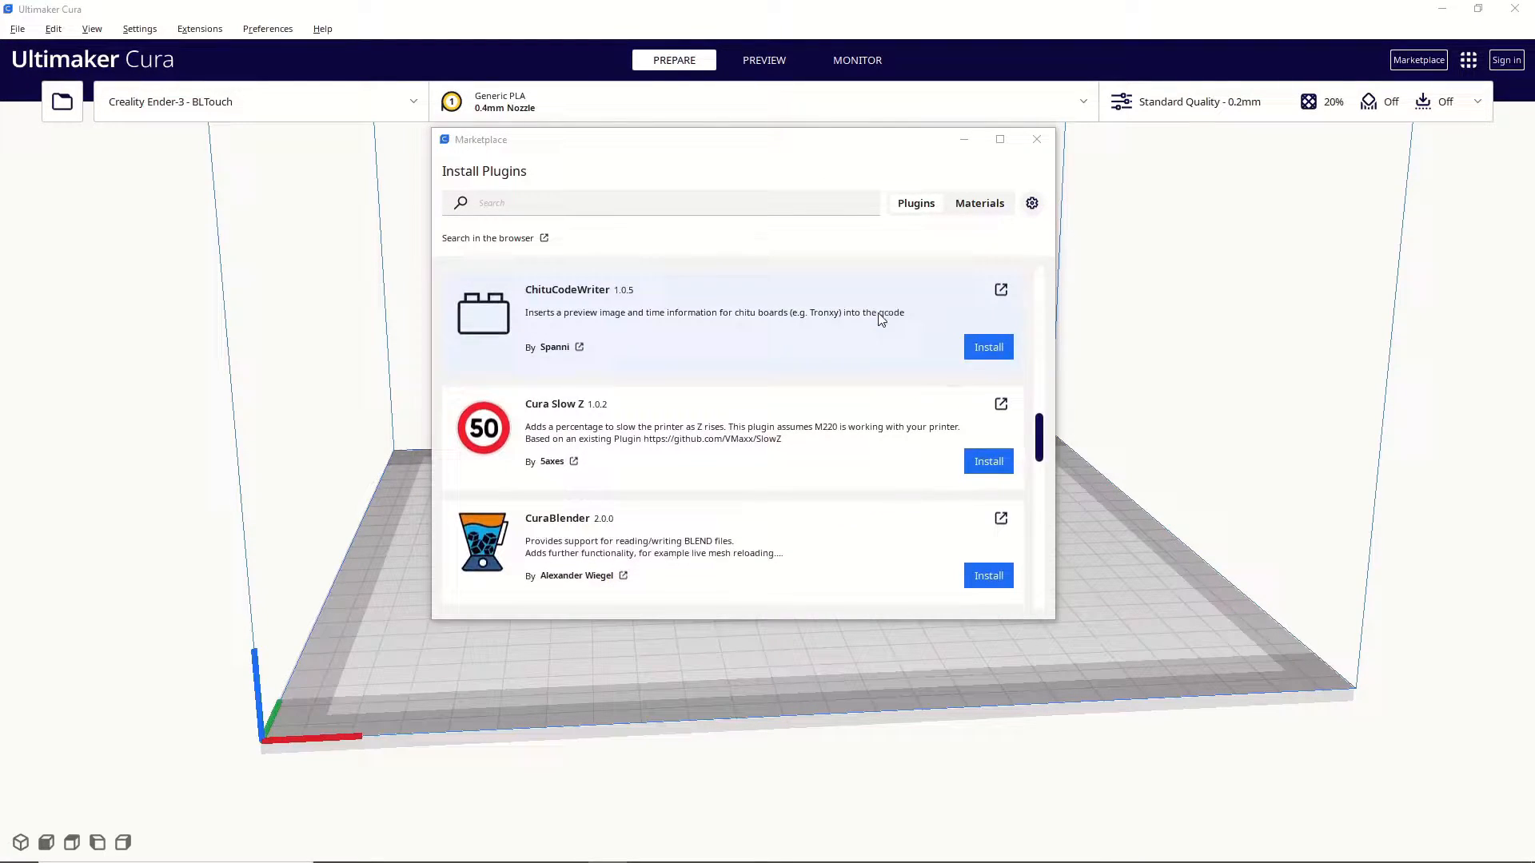
pyautogui.scroll(-3)
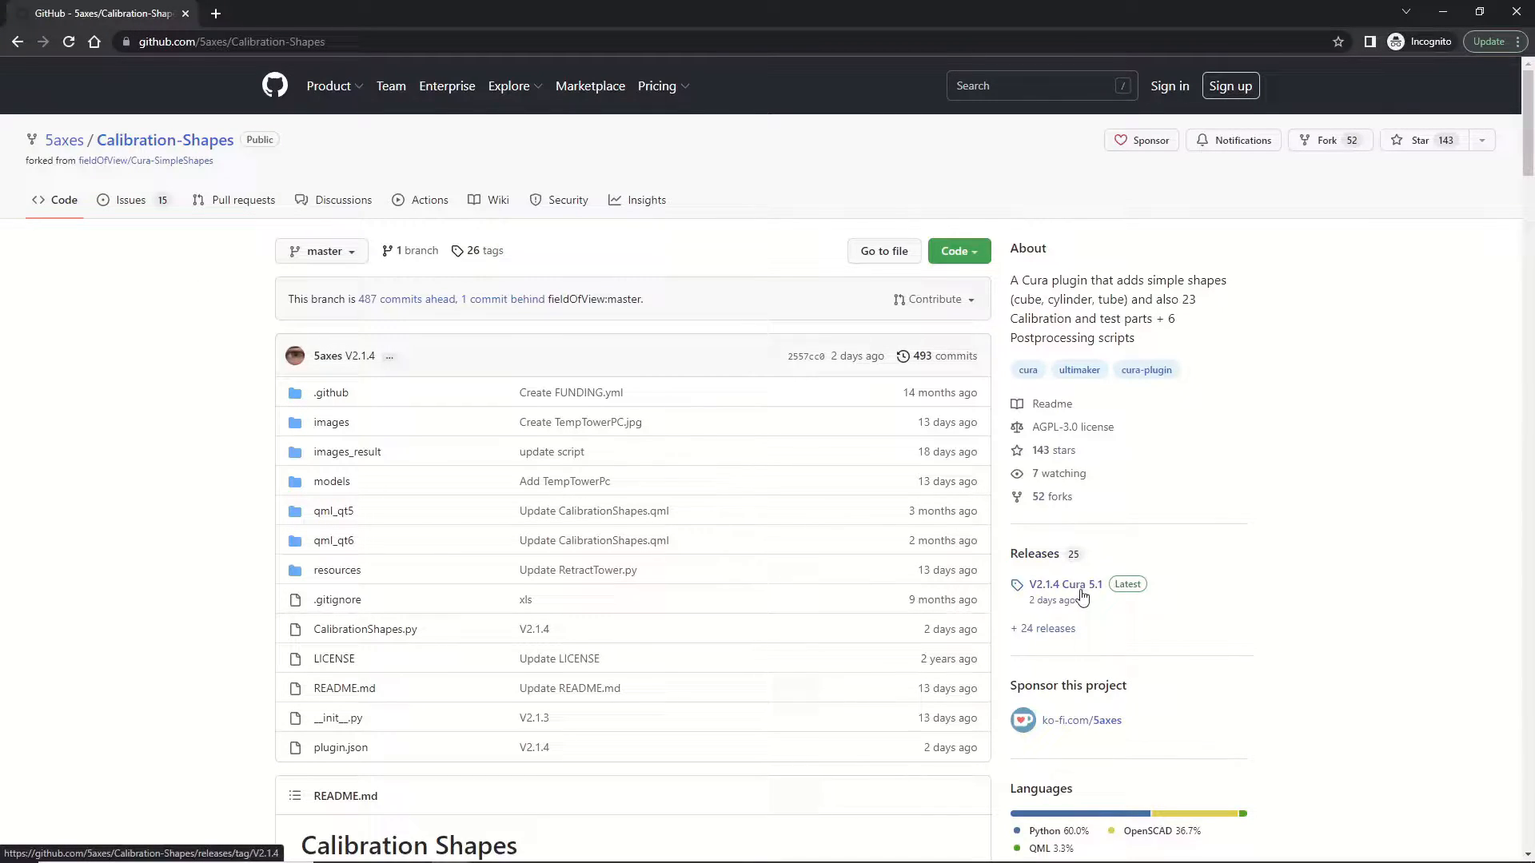
pyautogui.click(1065, 585)
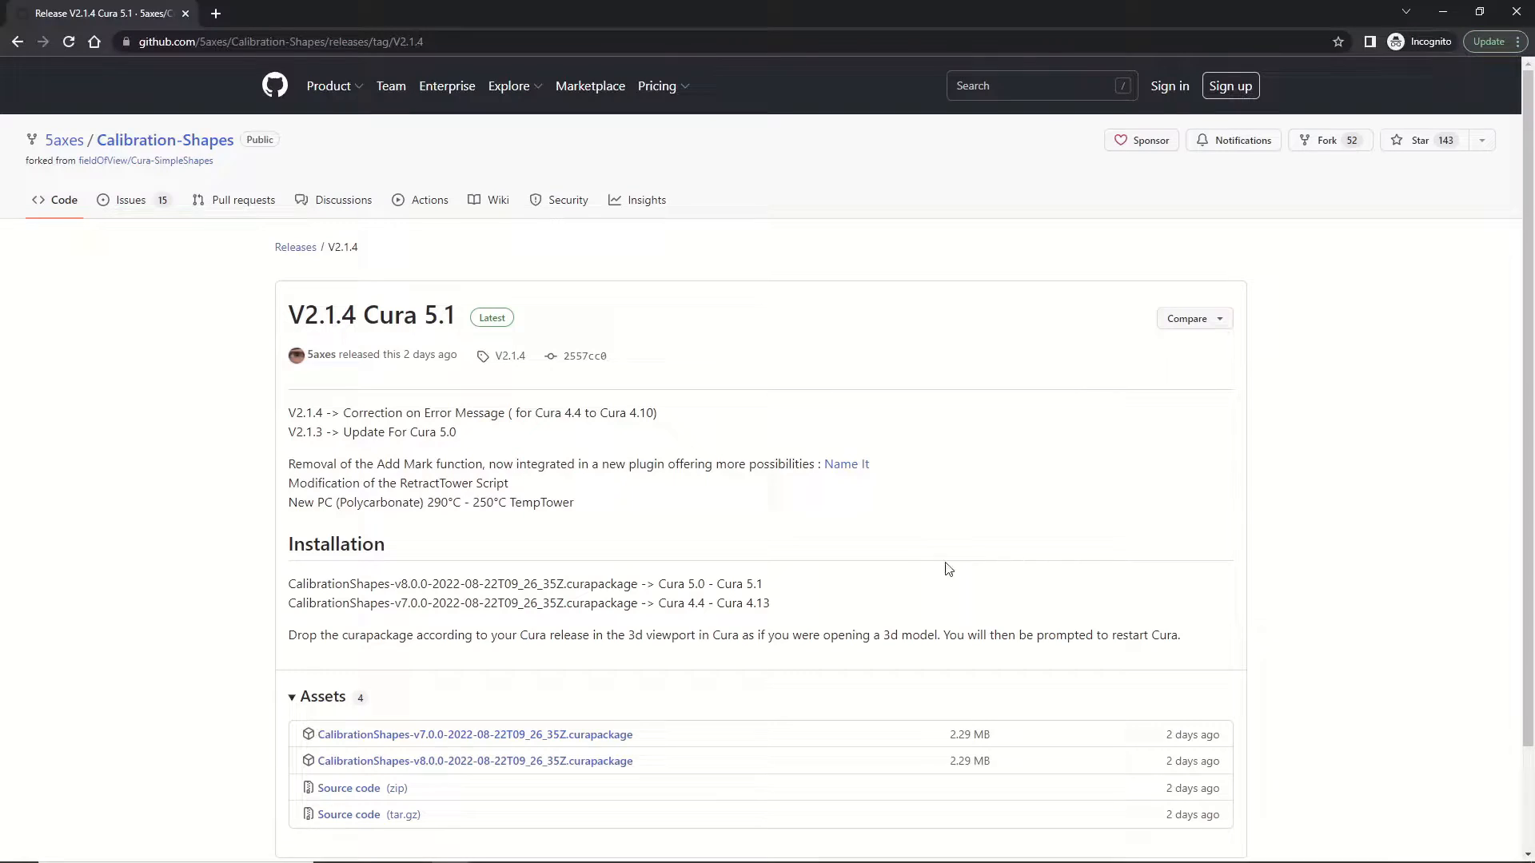
pyautogui.moveTo(830, 588)
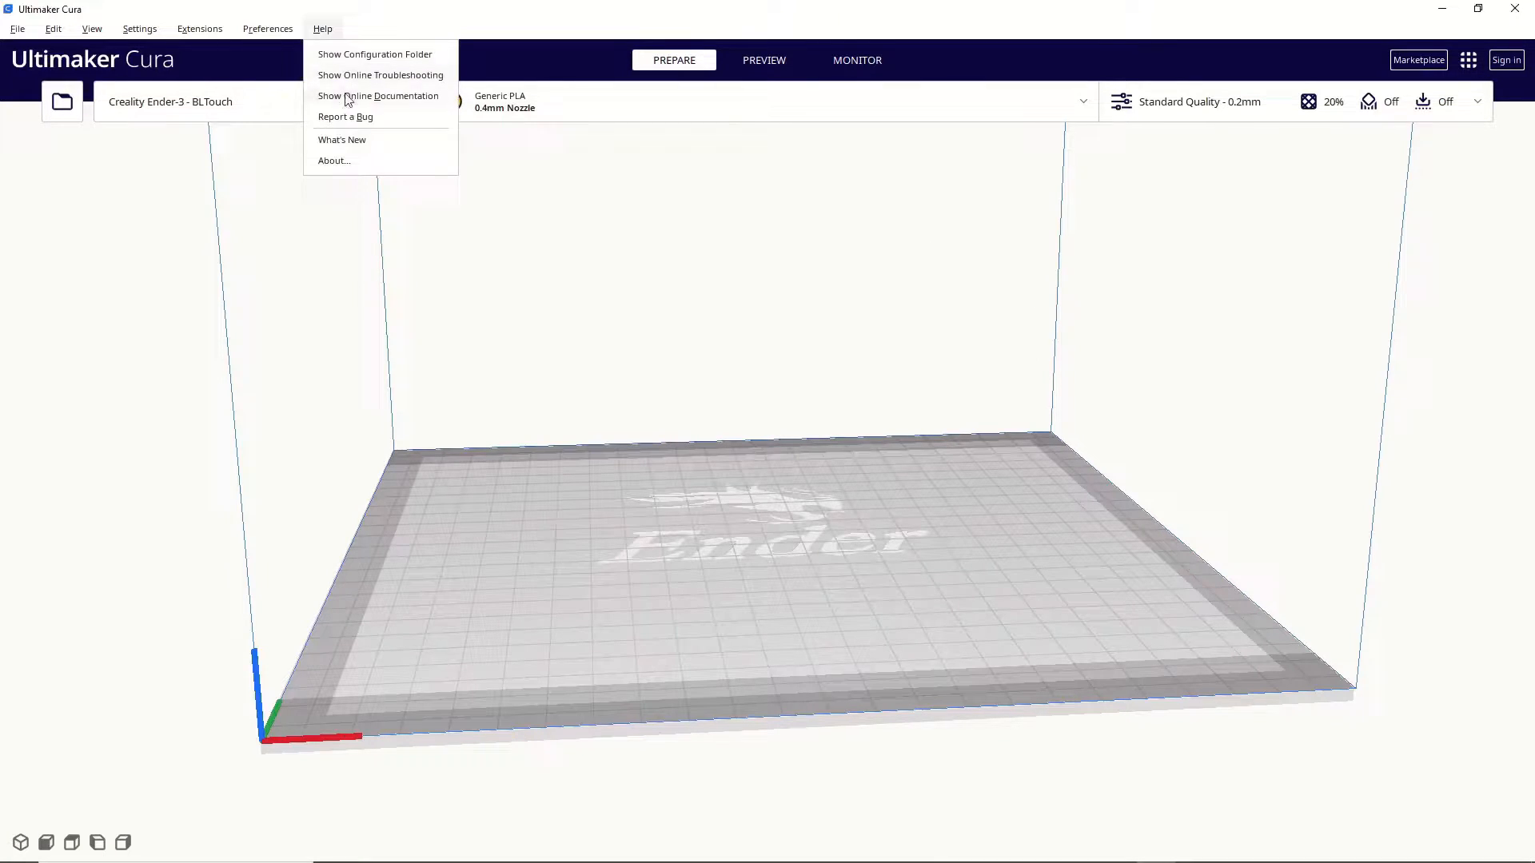
pyautogui.click(334, 161)
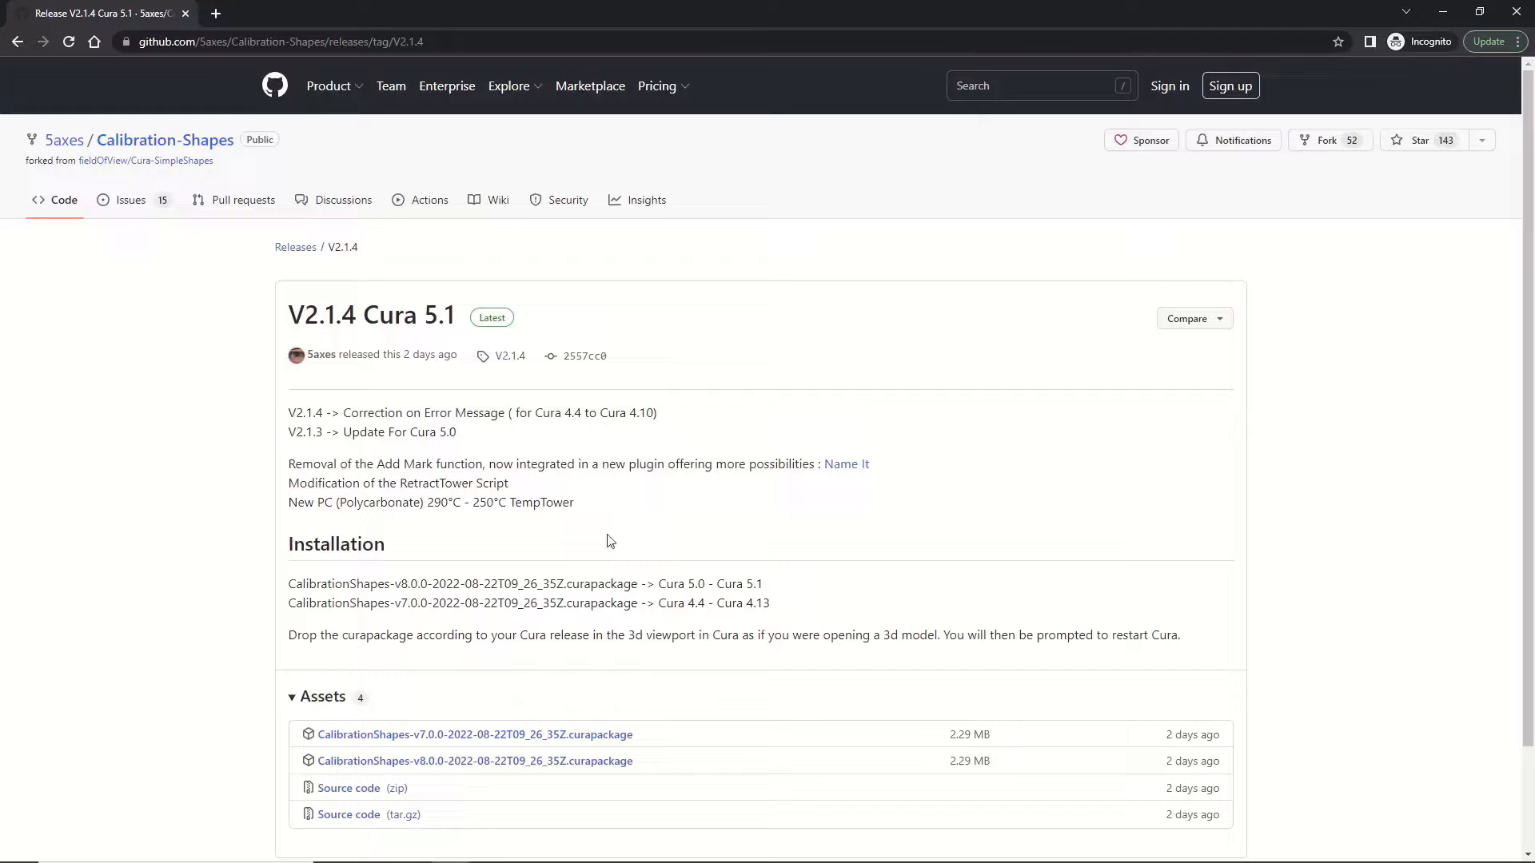
pyautogui.moveTo(475, 760)
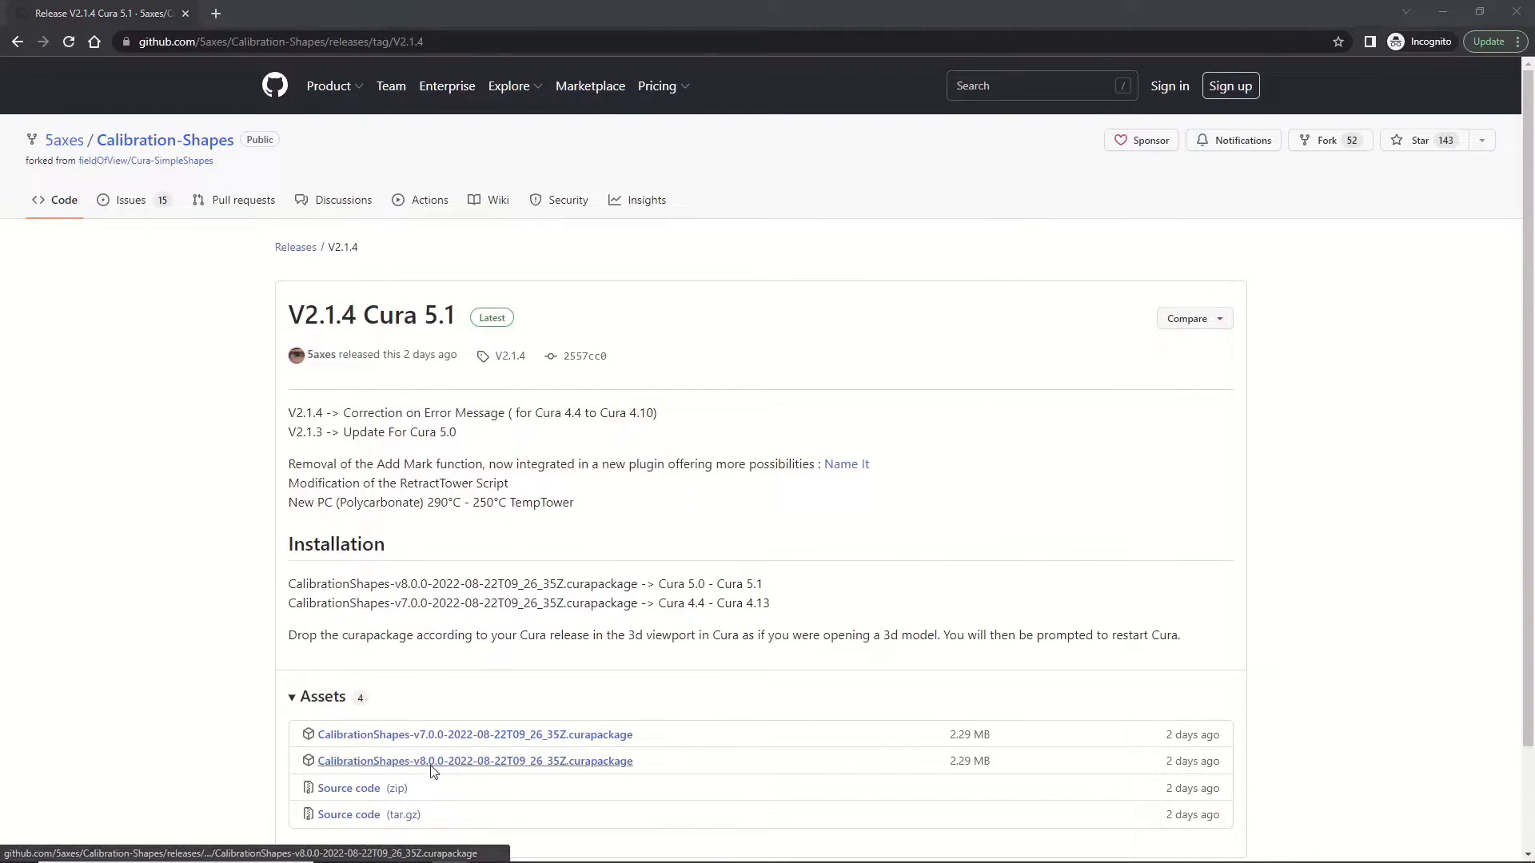
# Step: Save the CalibrationShapes-v8.0.0 .curapackage for Cura 5.0–5.1 to the Desktop
pyautogui.click(475, 760)
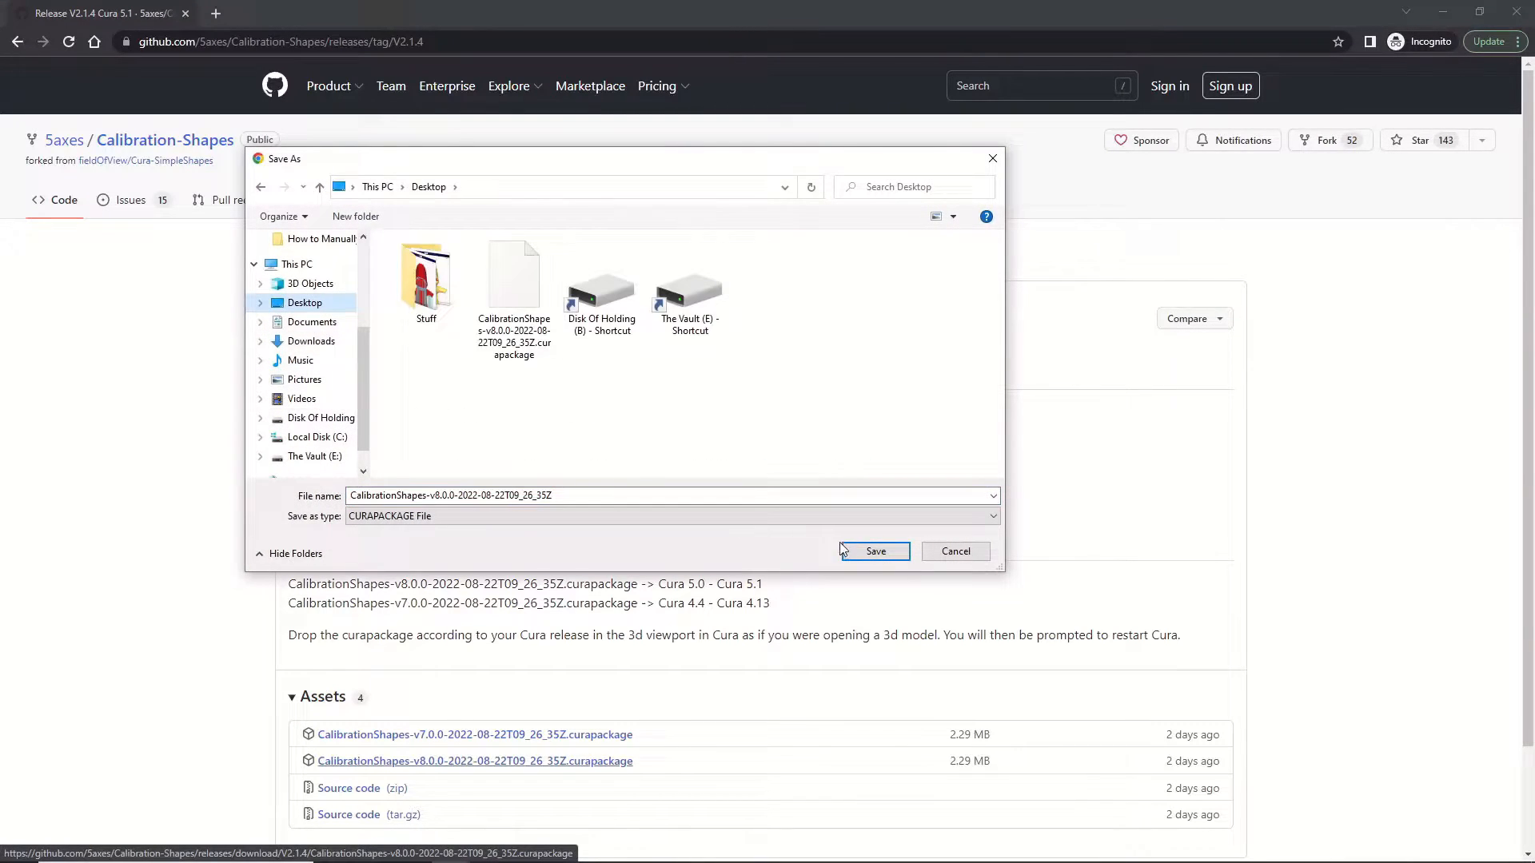
pyautogui.click(873, 550)
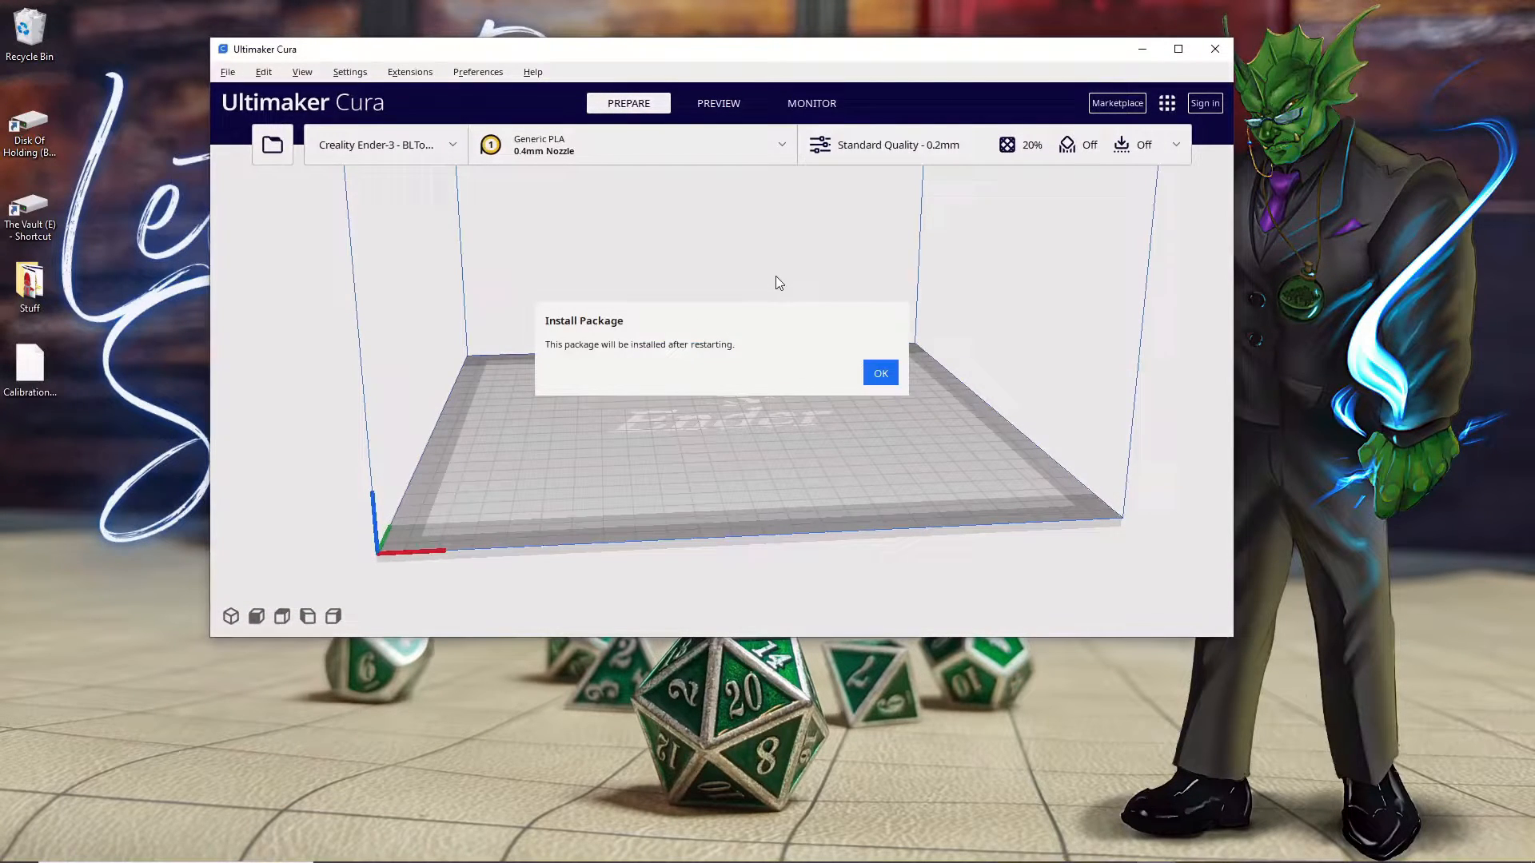
pyautogui.moveTo(663, 479)
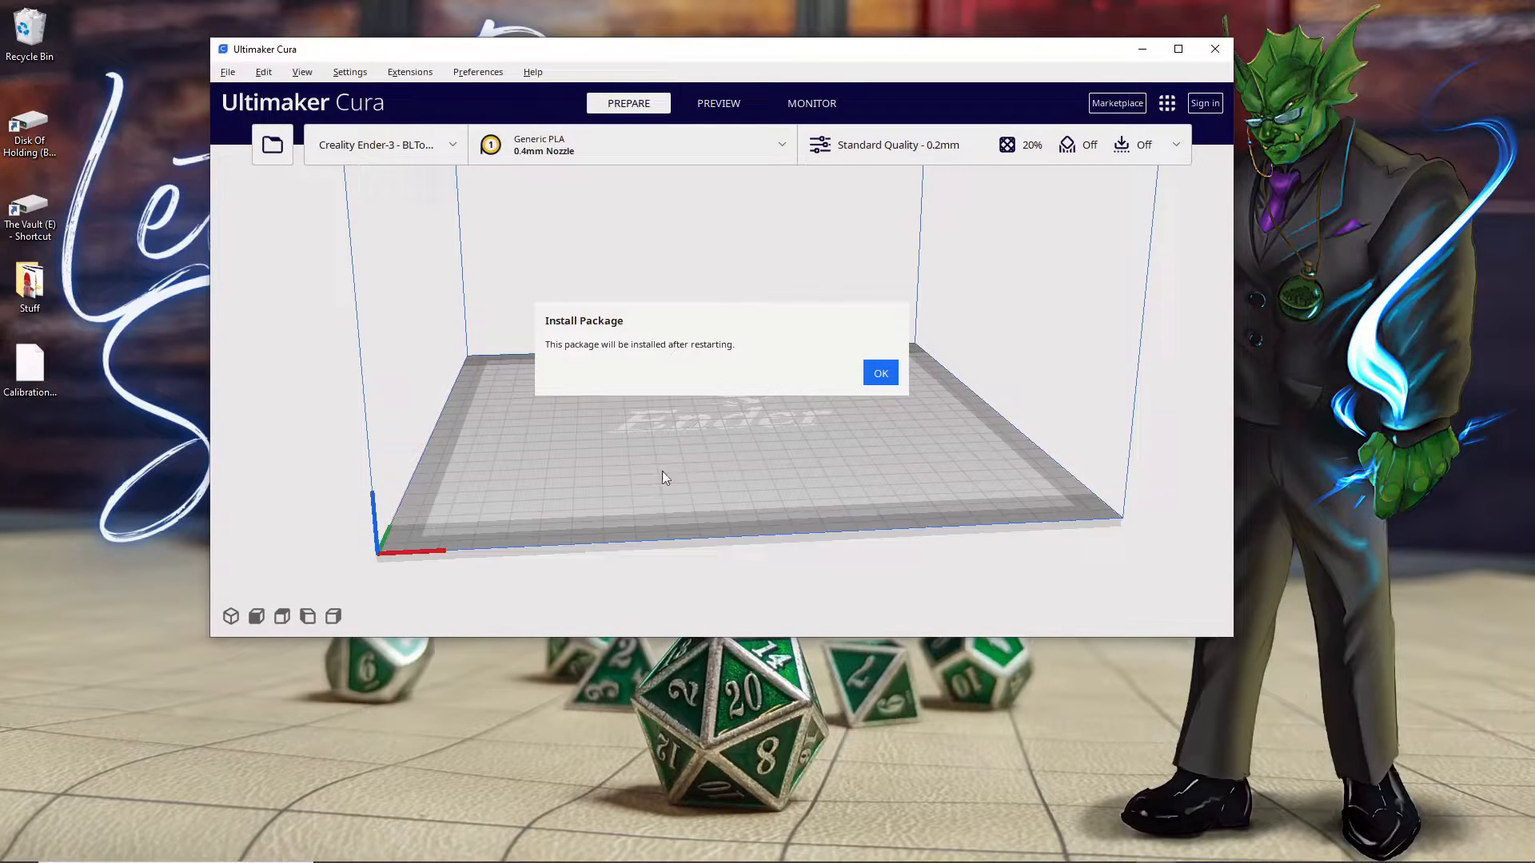
pyautogui.moveTo(893, 436)
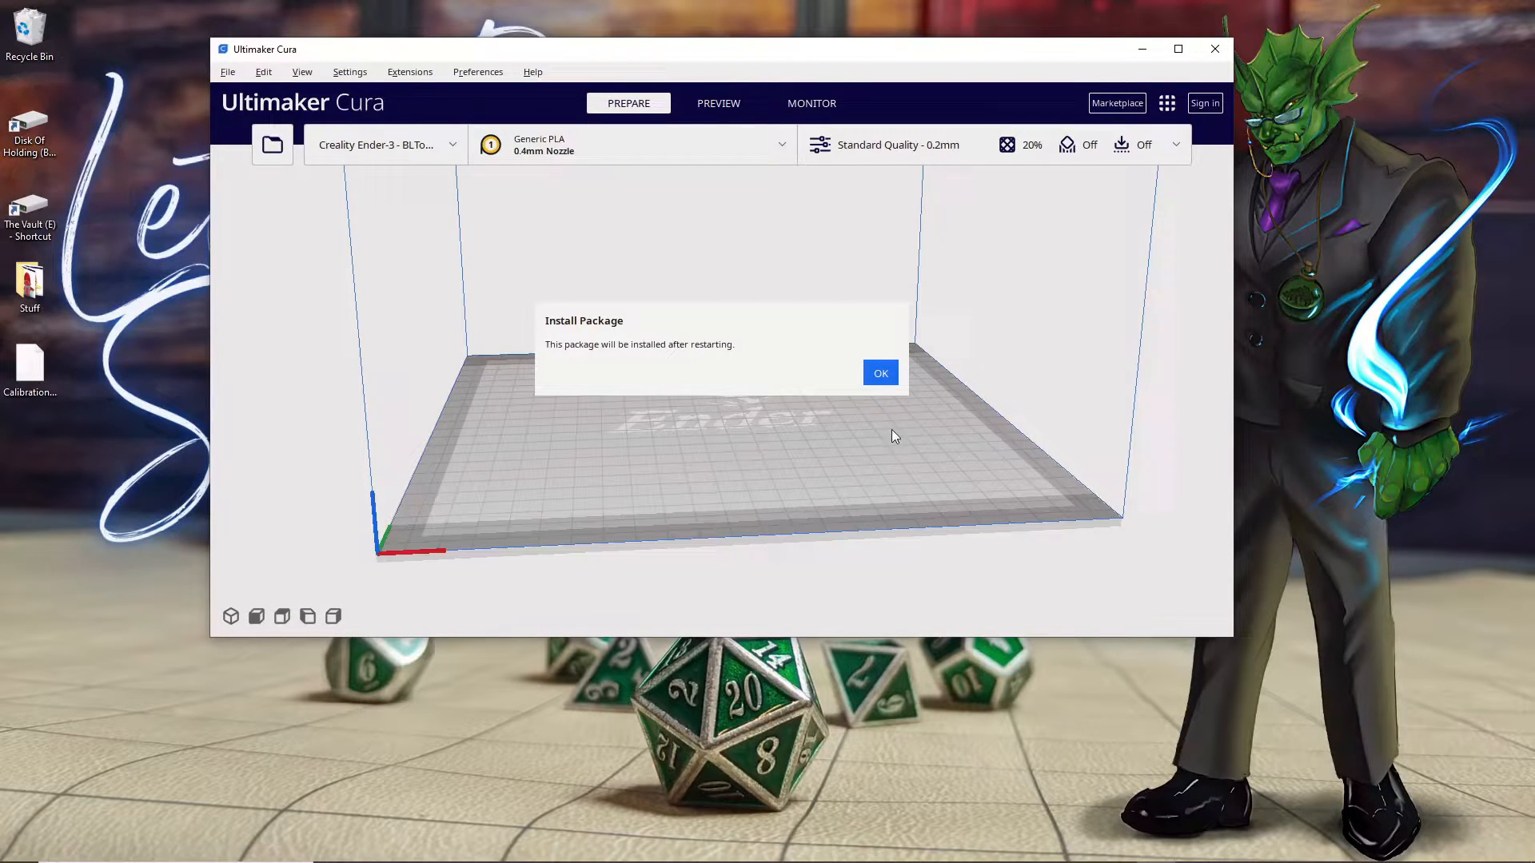
# Step: Acknowledge the restart notice, then add and select a PLA TempTower from Part for calibration
pyautogui.click(878, 373)
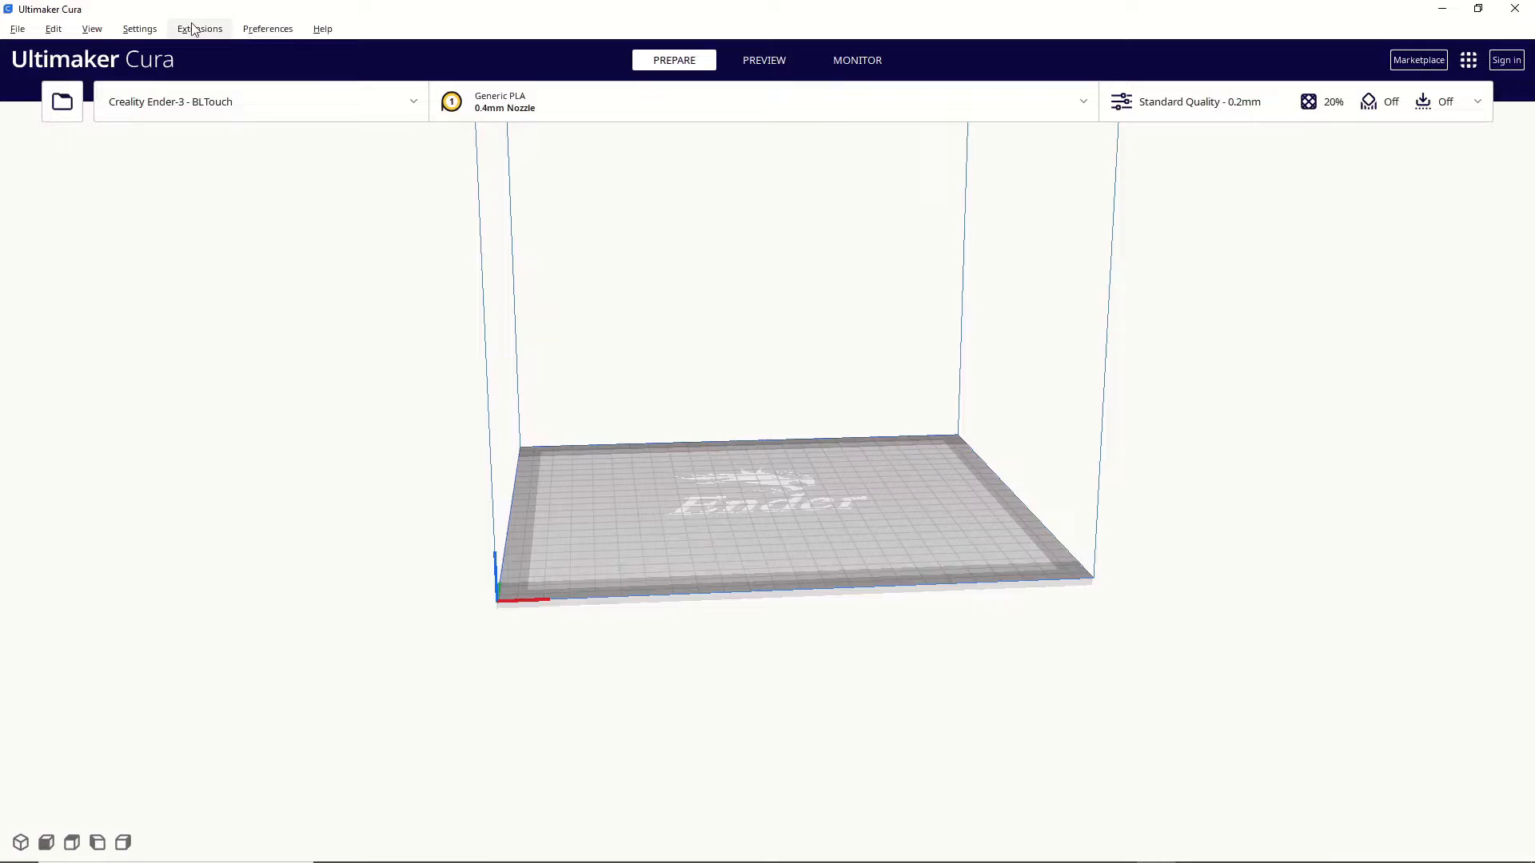
pyautogui.click(199, 29)
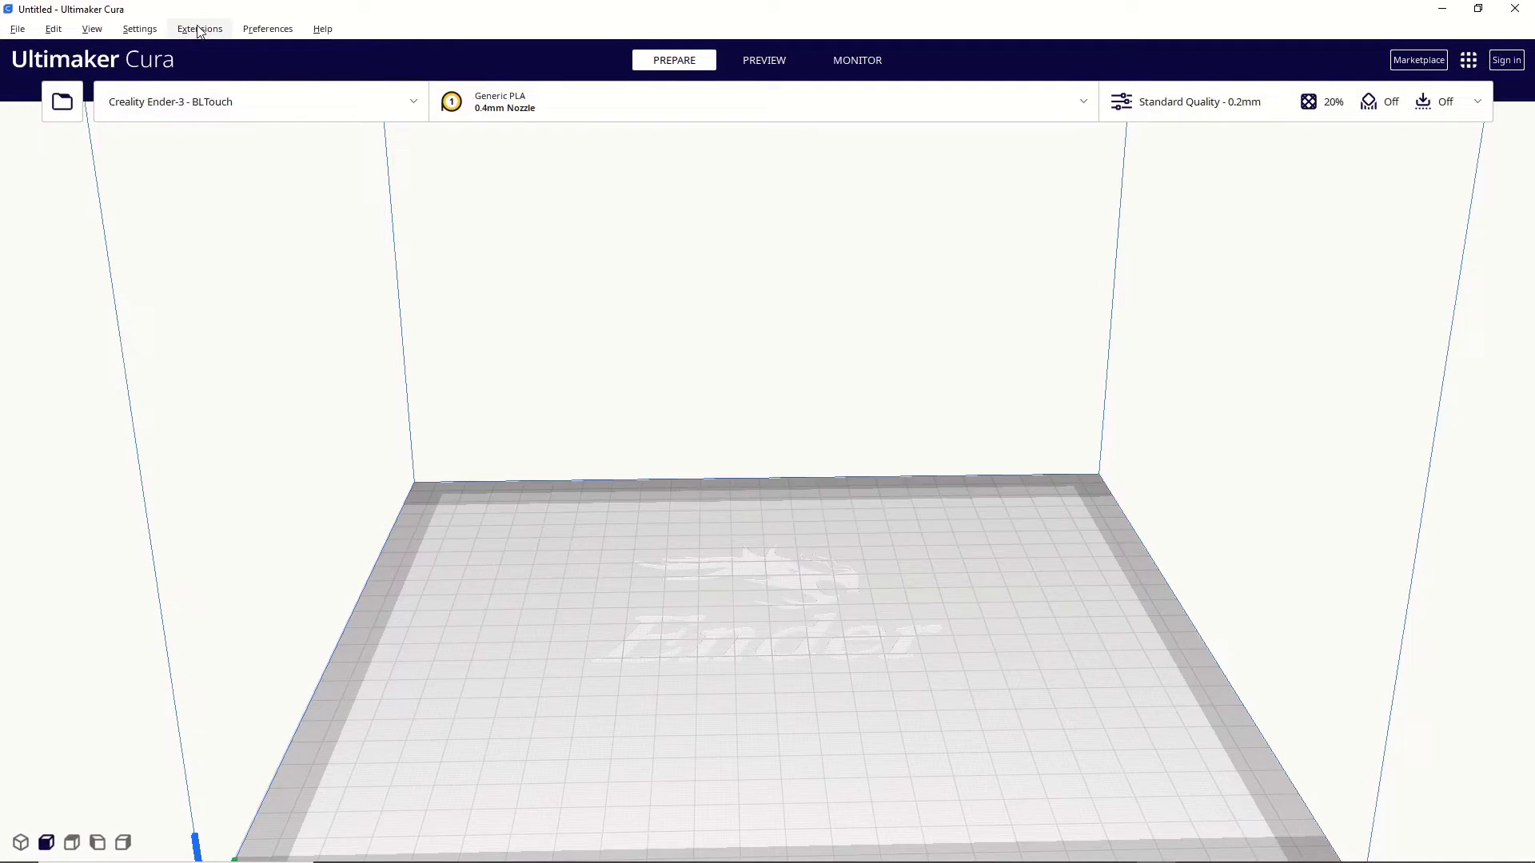
pyautogui.click(199, 27)
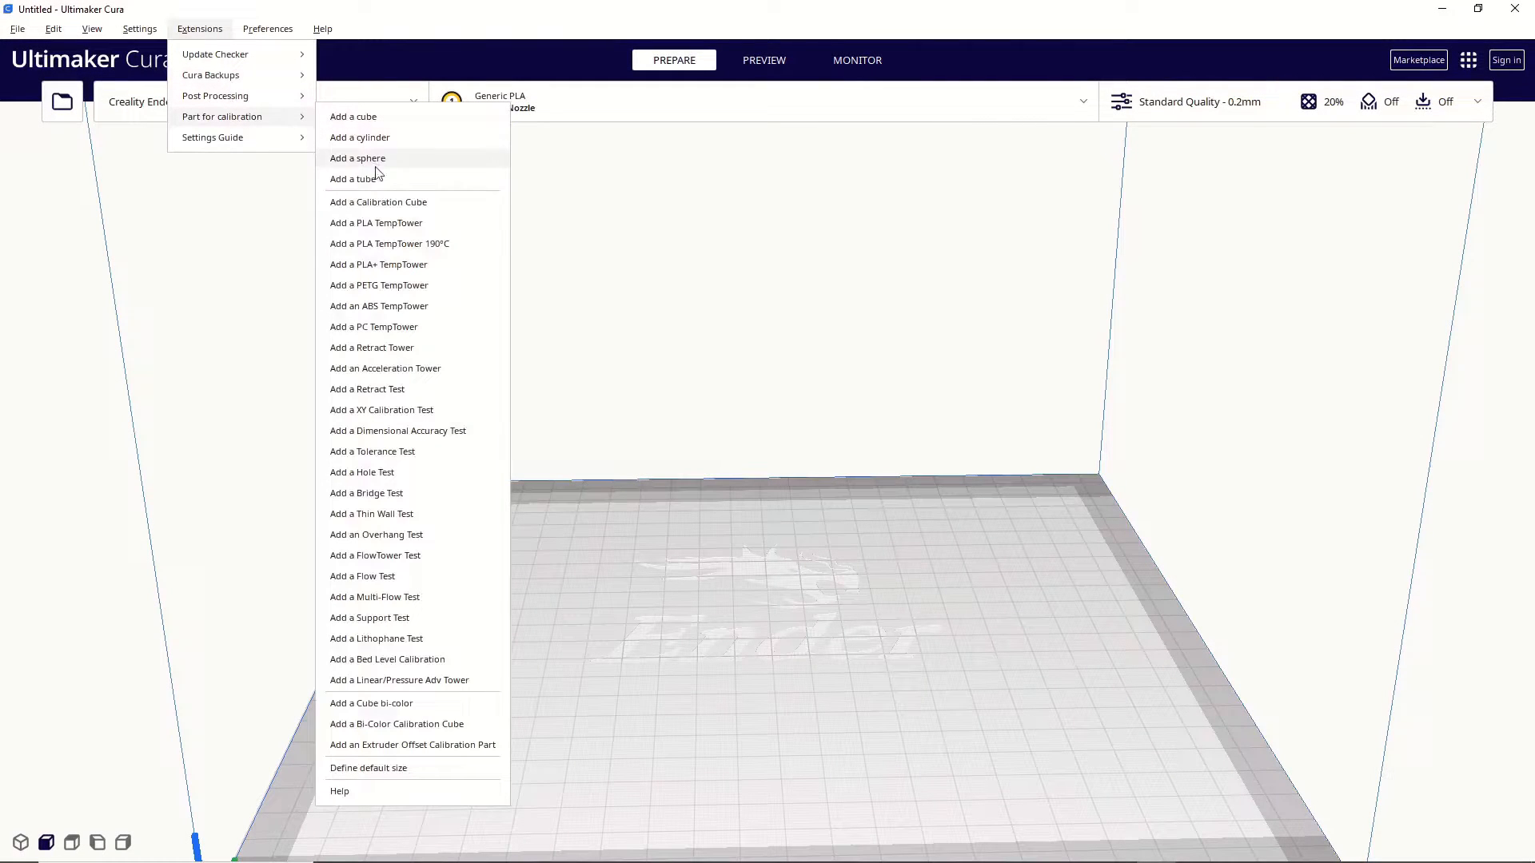
pyautogui.click(375, 222)
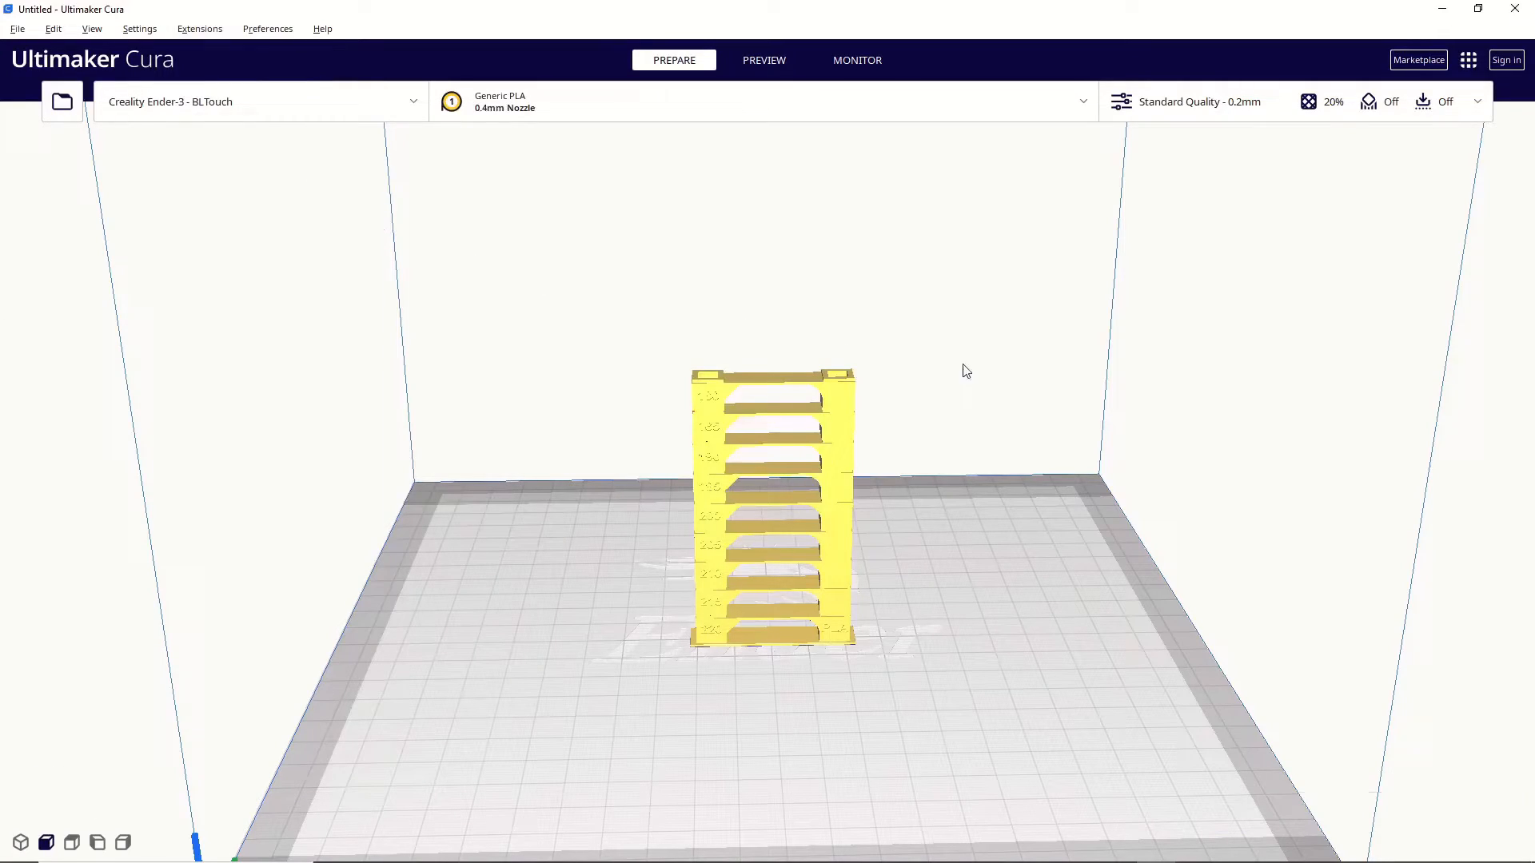
pyautogui.click(772, 504)
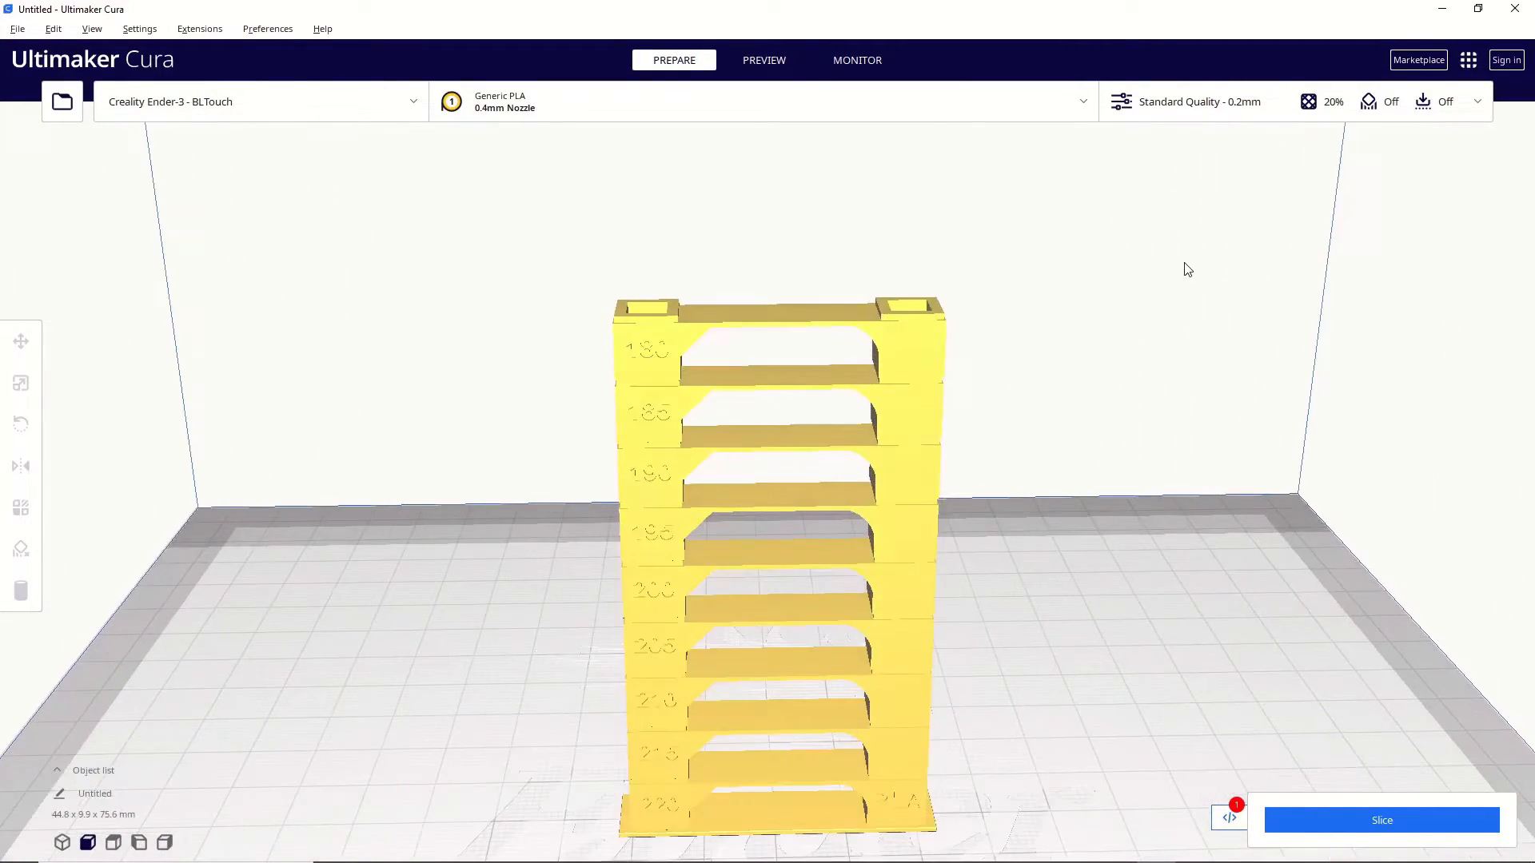